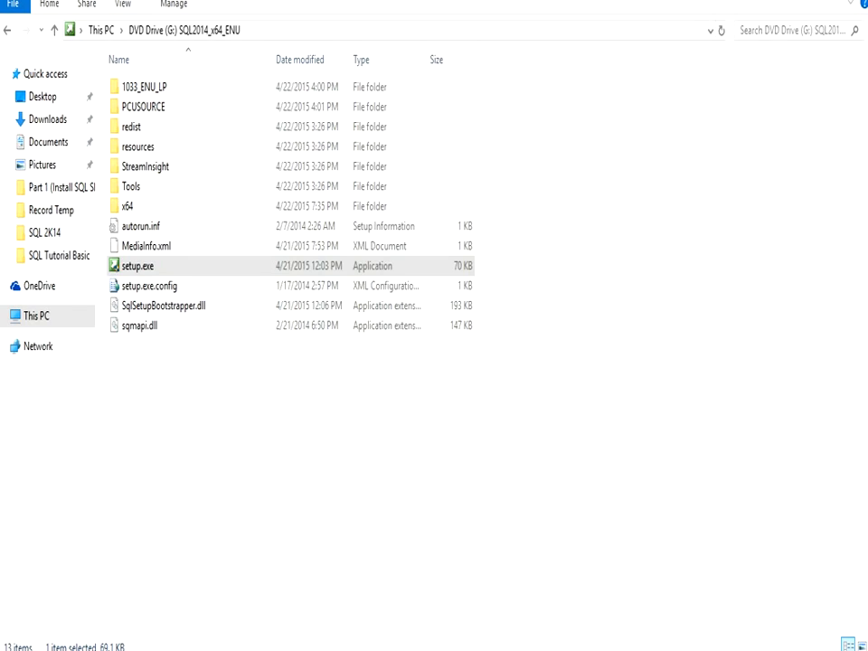
Run setup.exe from the installation DVD to launch the SQL Server Installation Center
double_click(137, 265)
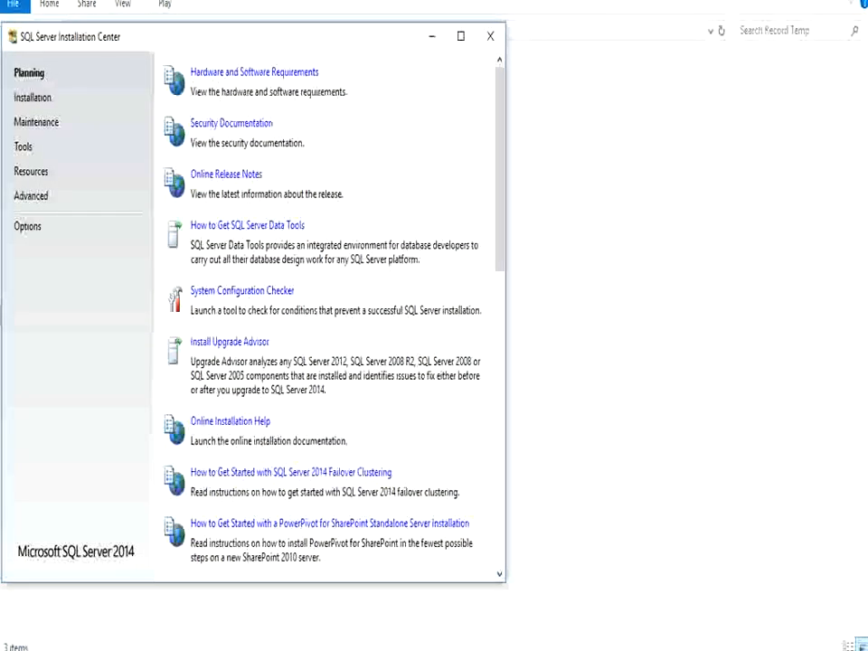
Show the Installation page with the new stand-alone installation and upgrade options
left_click(31, 96)
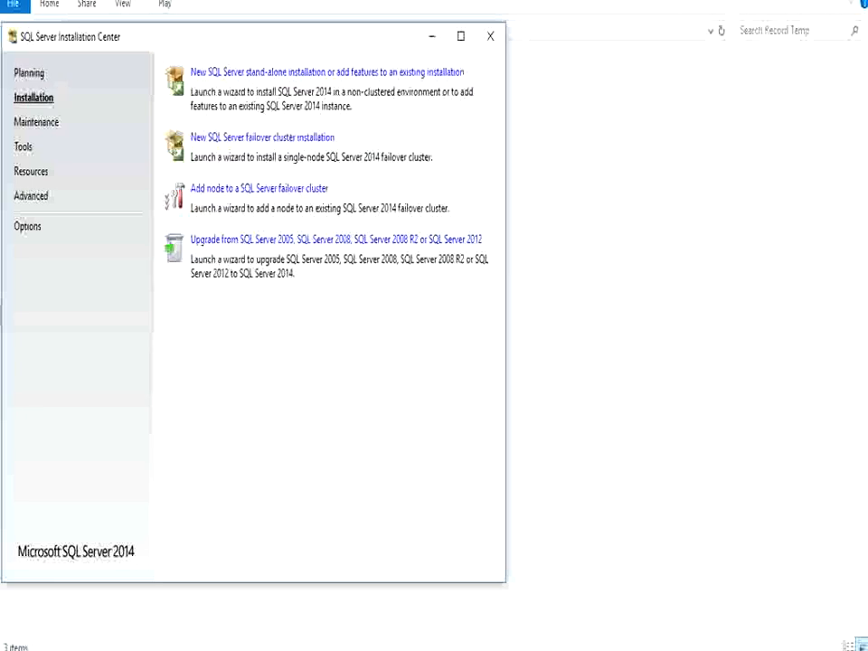
mouse_move(327, 71)
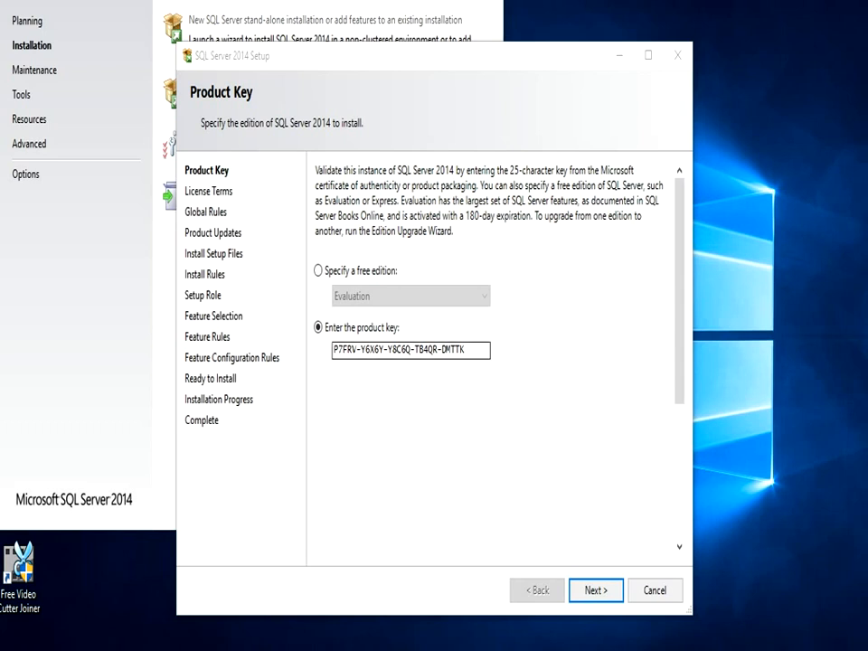
Accept the product key and license terms, continuing to the Install Rules check
left_click(409, 350)
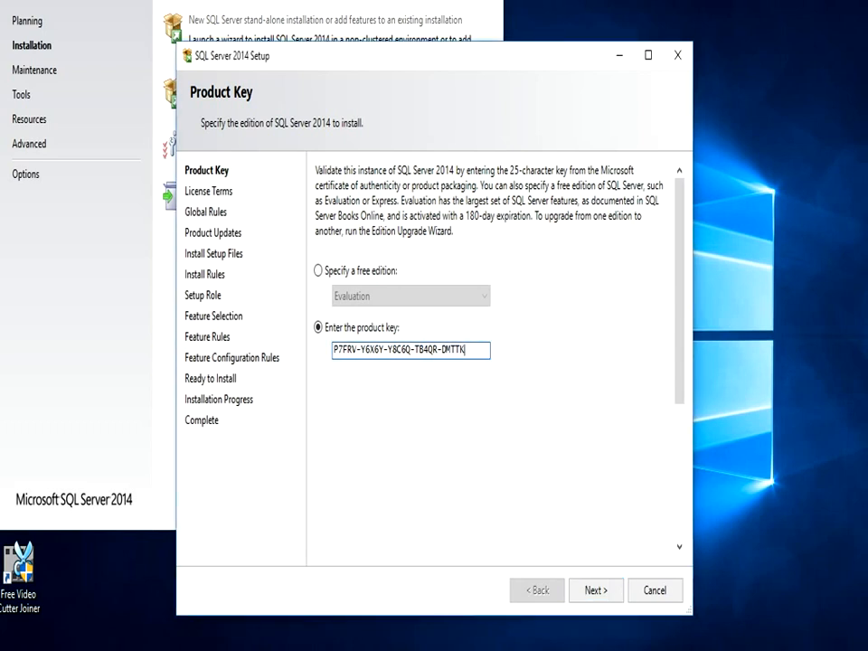
left_click(595, 590)
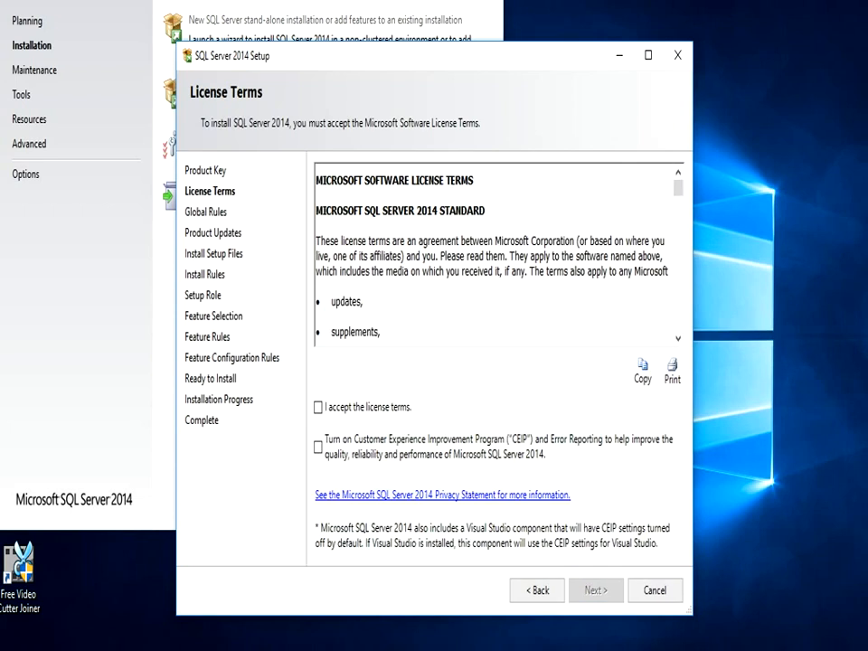
left_click(317, 407)
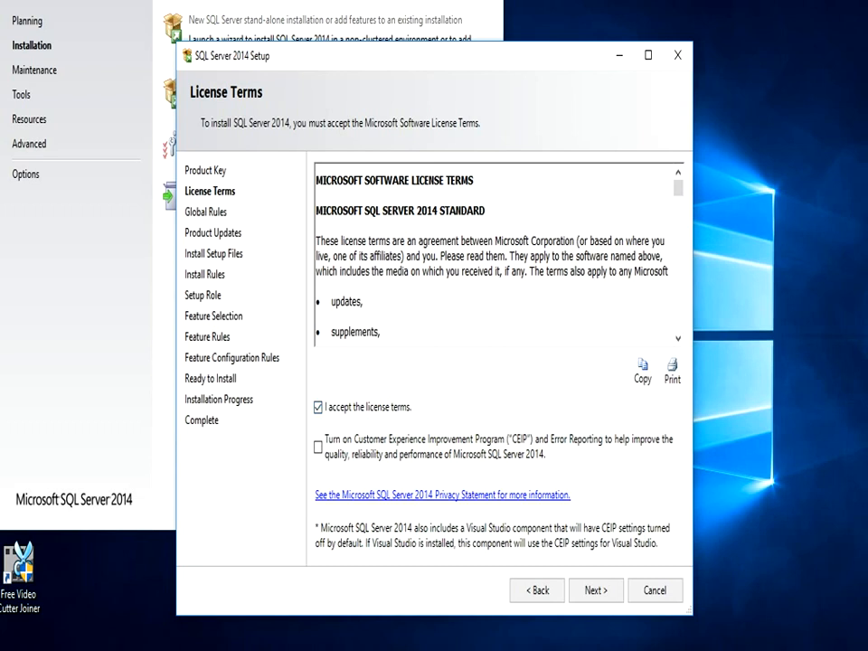
left_click(596, 590)
type("contr")
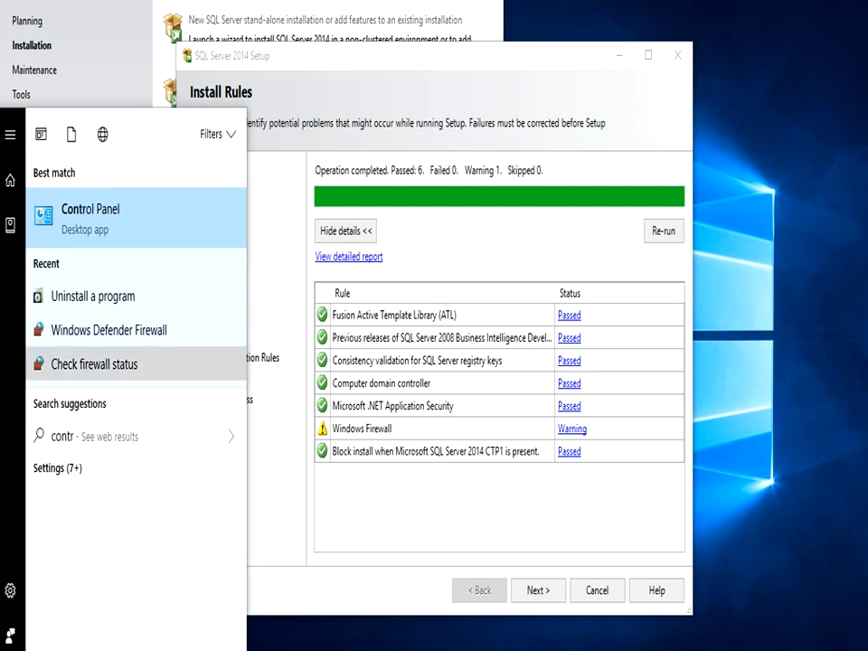
Turn off Windows Defender Firewall for both private and public networks from Control Panel
left_click(89, 217)
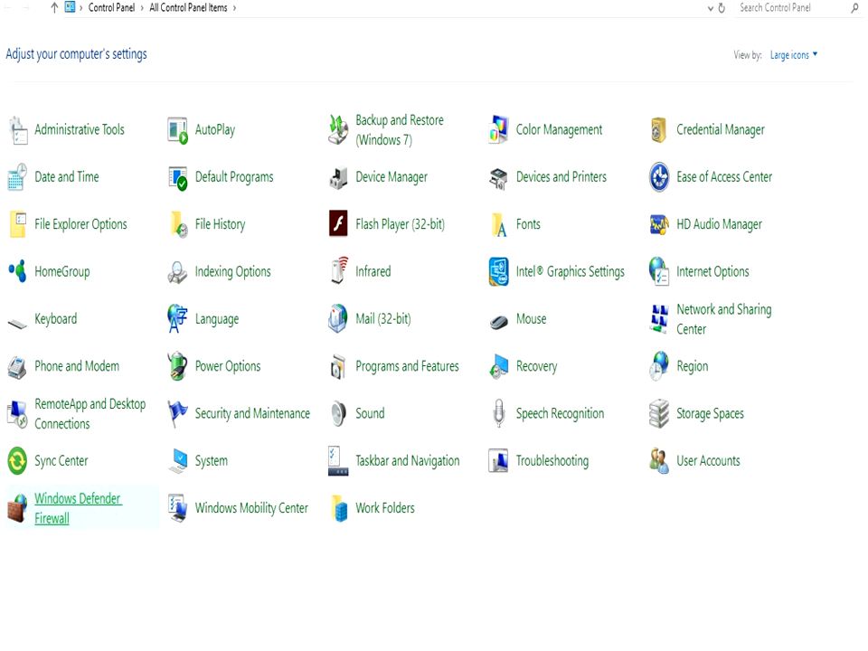
left_click(78, 509)
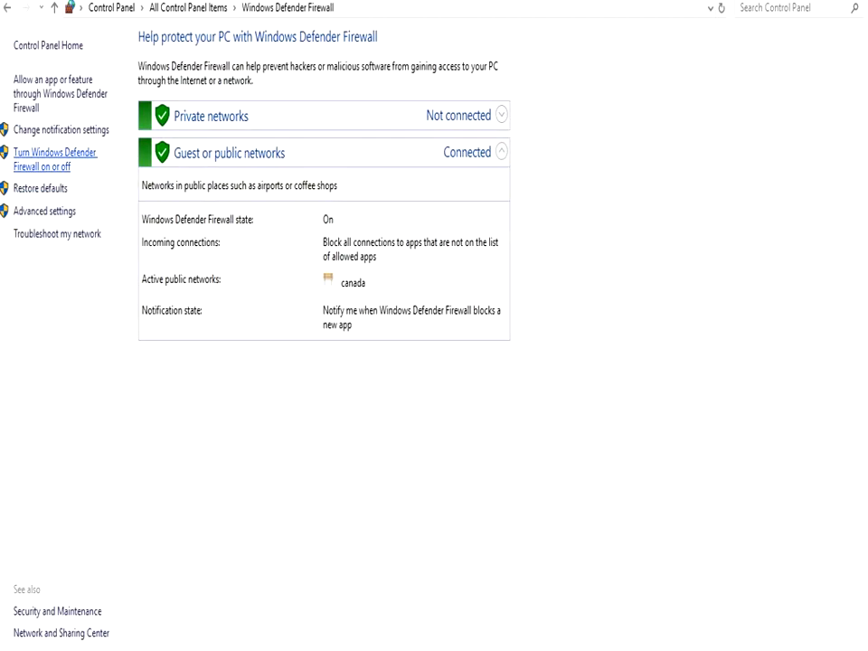
left_click(56, 160)
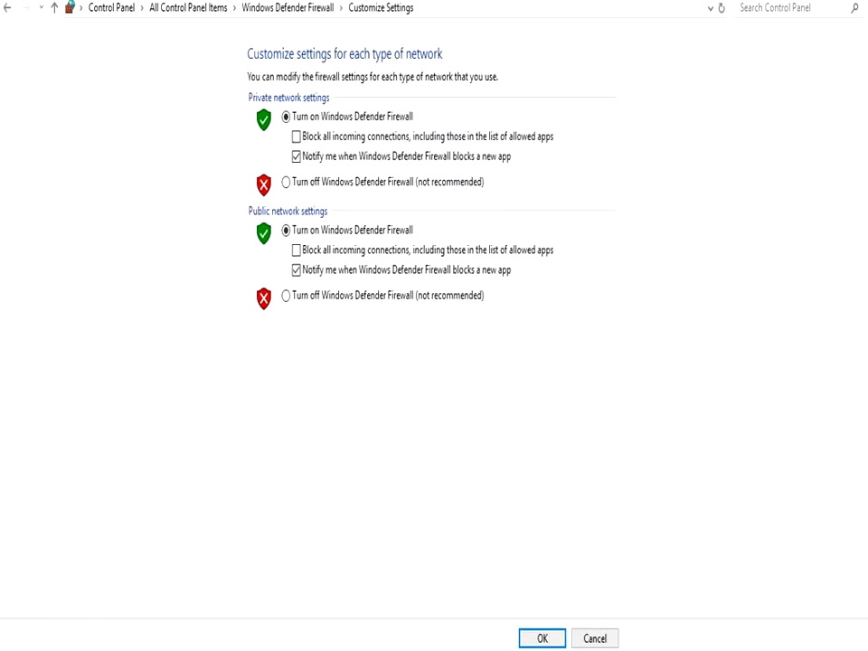
left_click(285, 182)
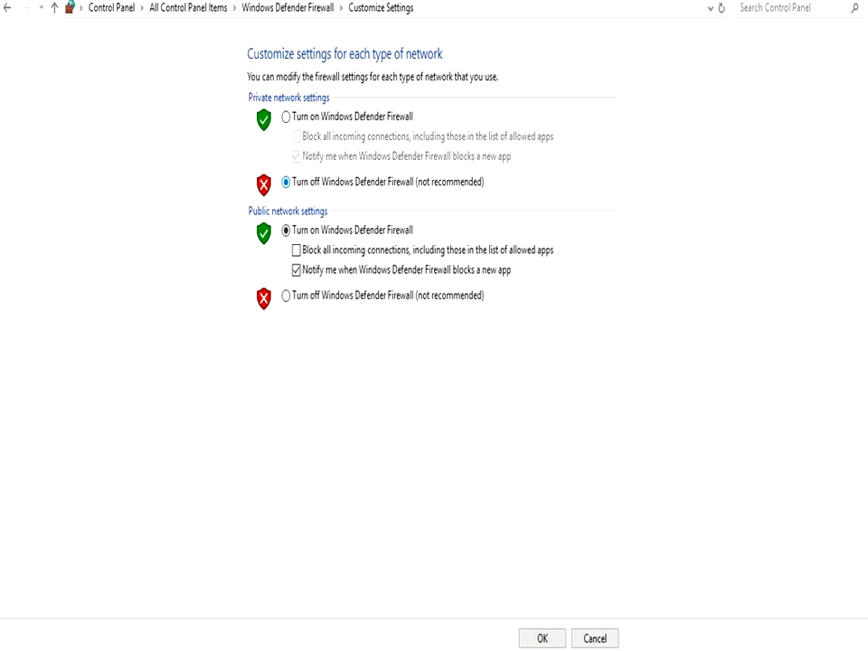
left_click(277, 295)
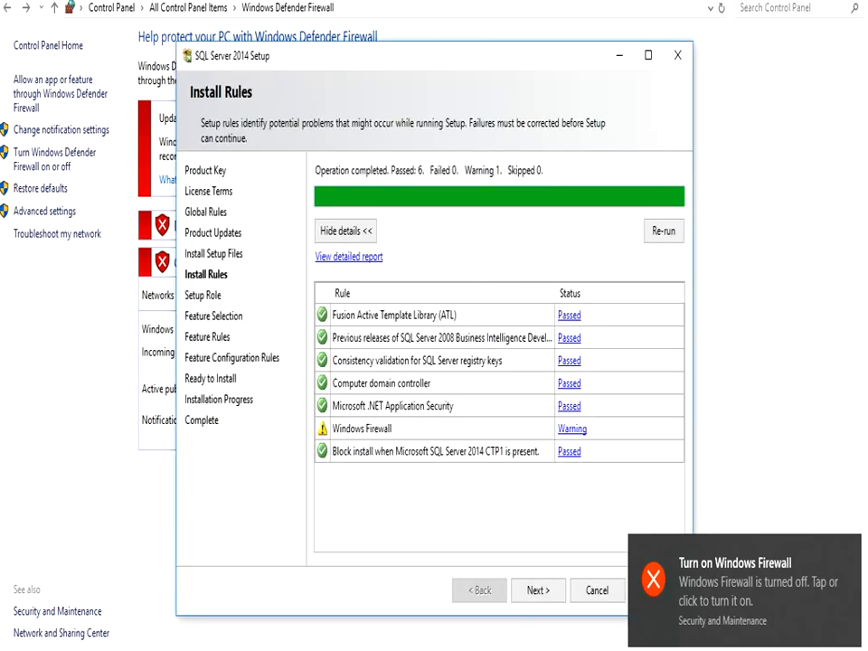
Re-run Install Rules and continue with the SQL Server Feature Installation role
left_click(663, 230)
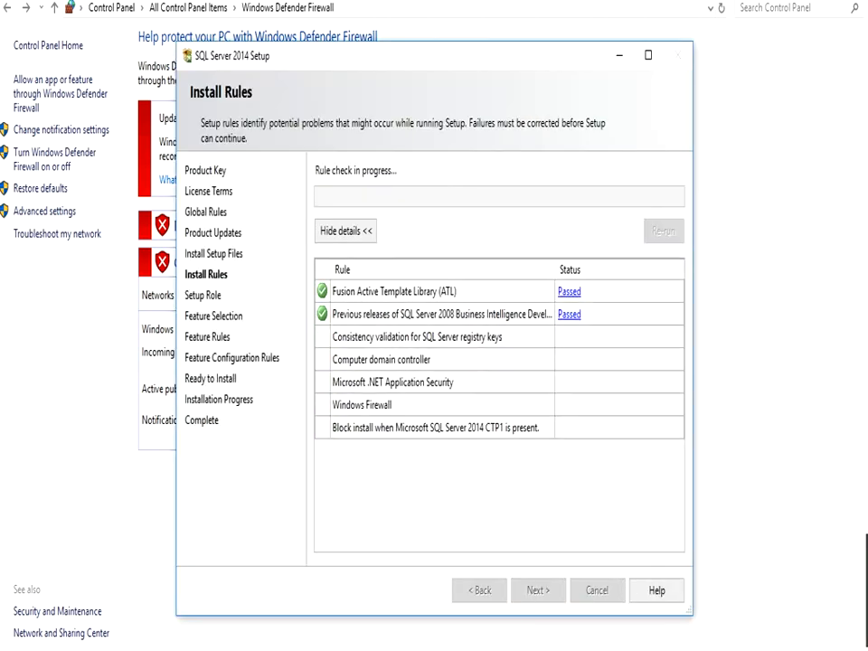
left_click(538, 590)
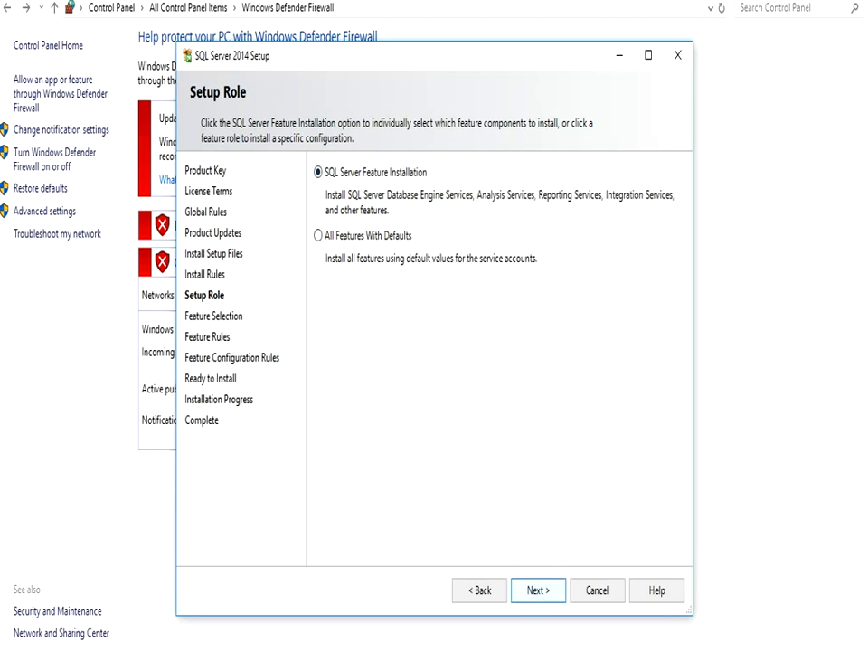
left_click(538, 589)
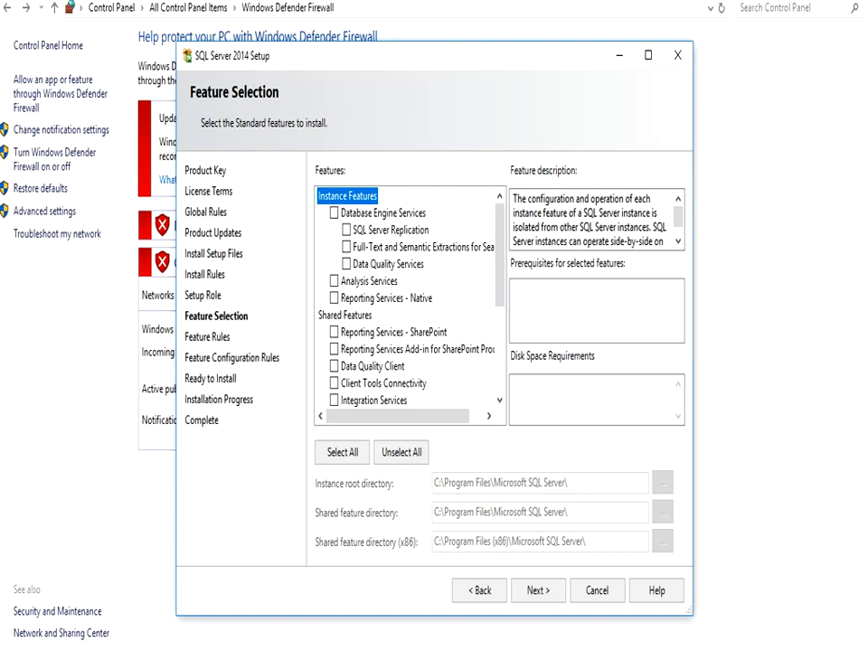
Review feature descriptions, select all features, and continue to Feature Rules
left_click(383, 212)
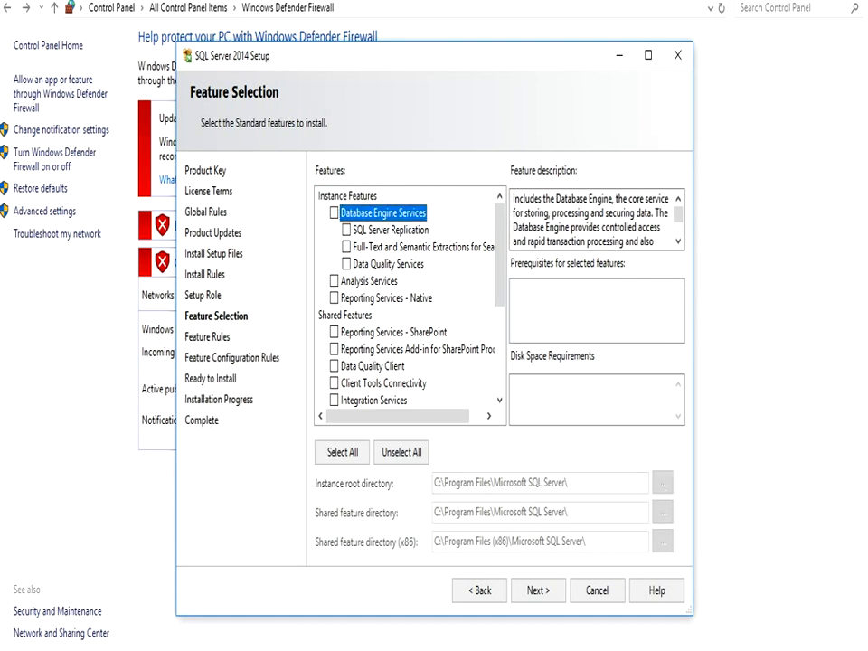
left_click(395, 332)
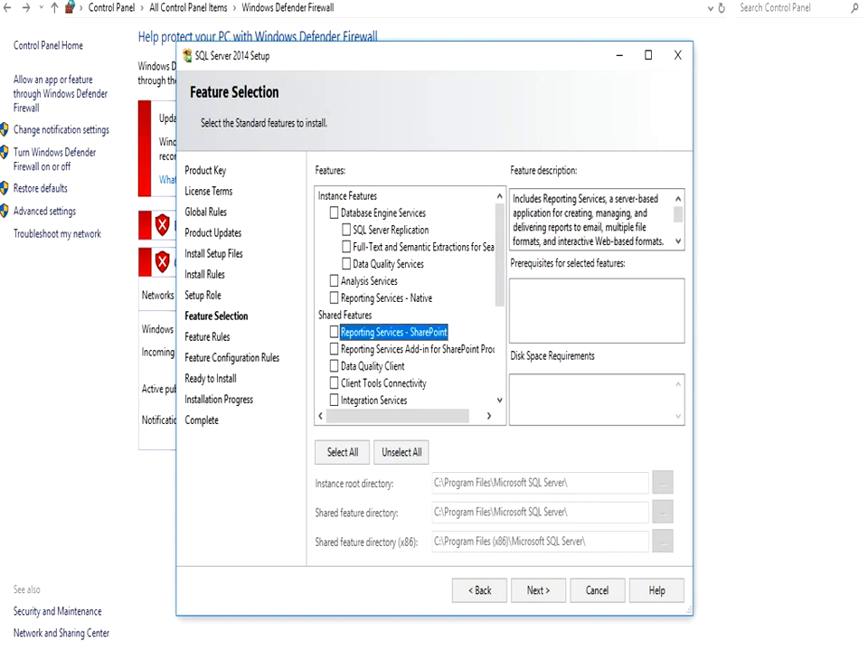
scroll("down", 3)
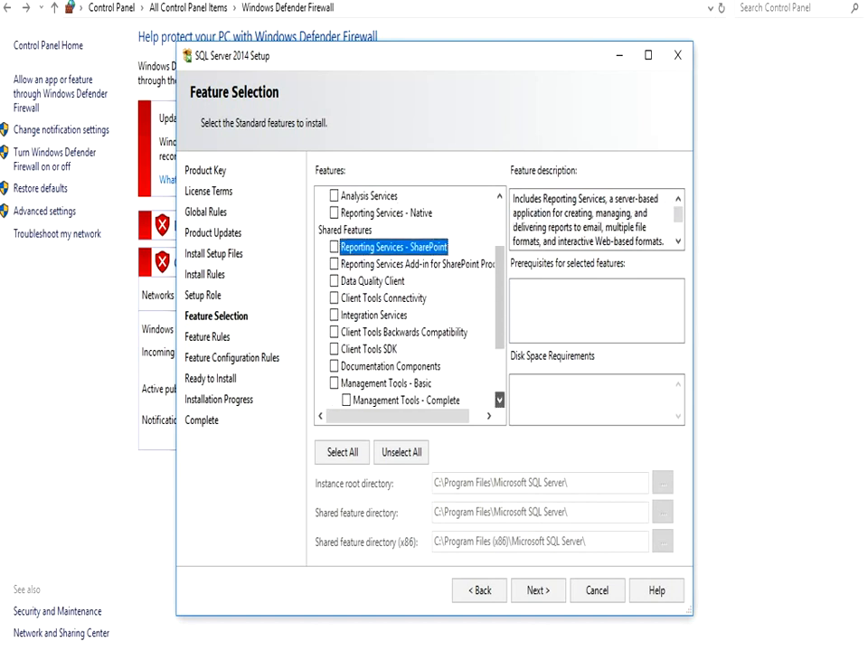
scroll("down", 3)
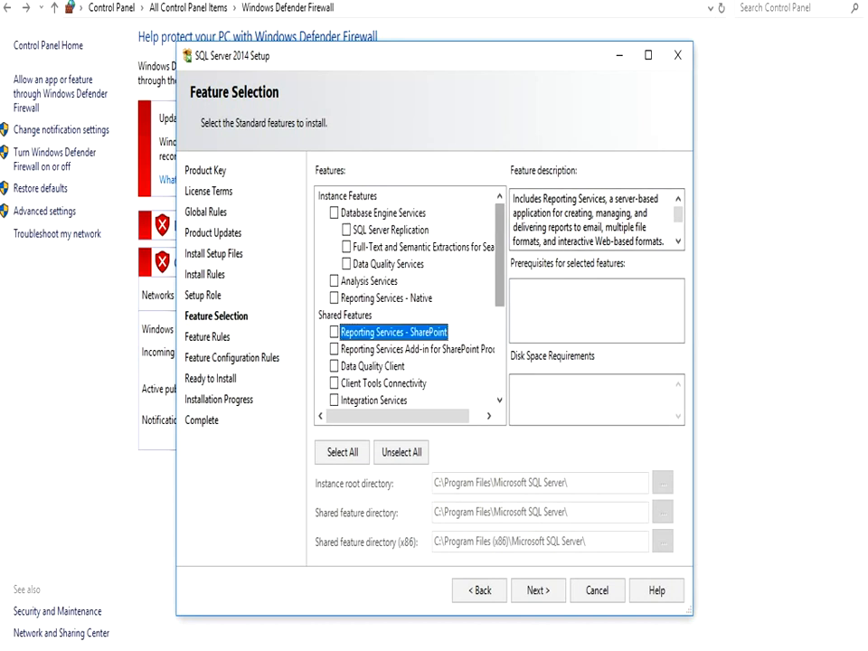
left_click(342, 452)
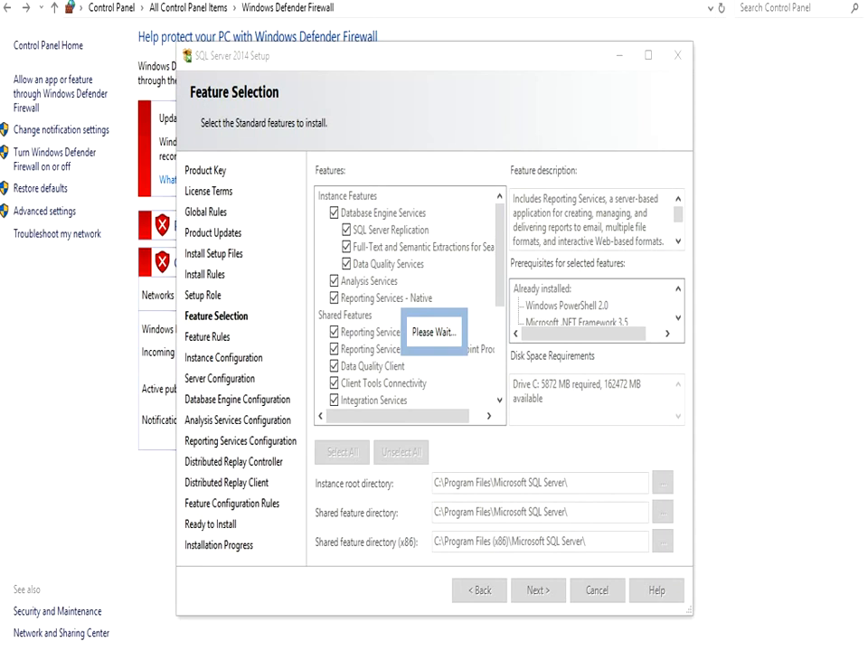
left_click(537, 590)
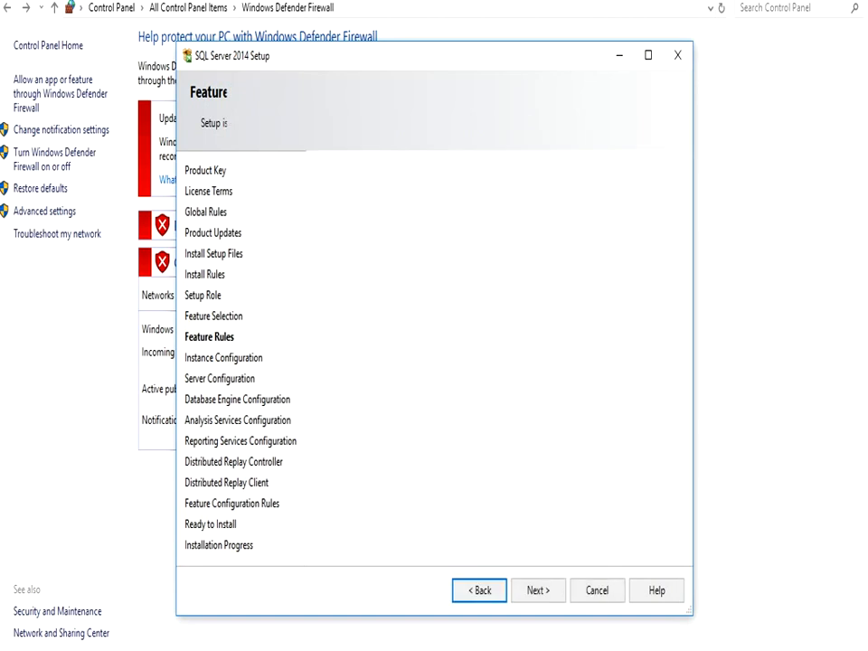
Pass Feature Rules and keep the default MSSQLSERVER instance
left_click(539, 590)
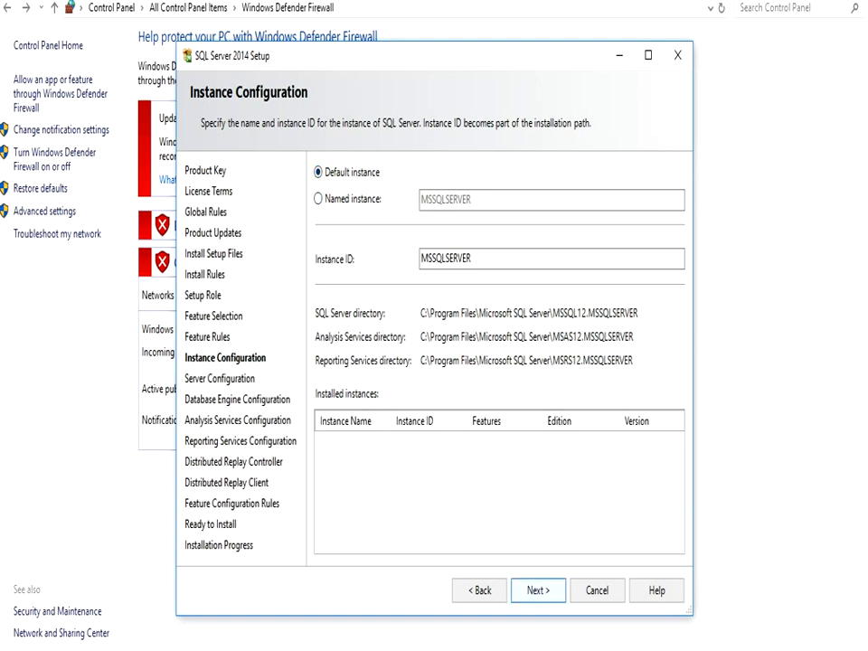
left_click(537, 590)
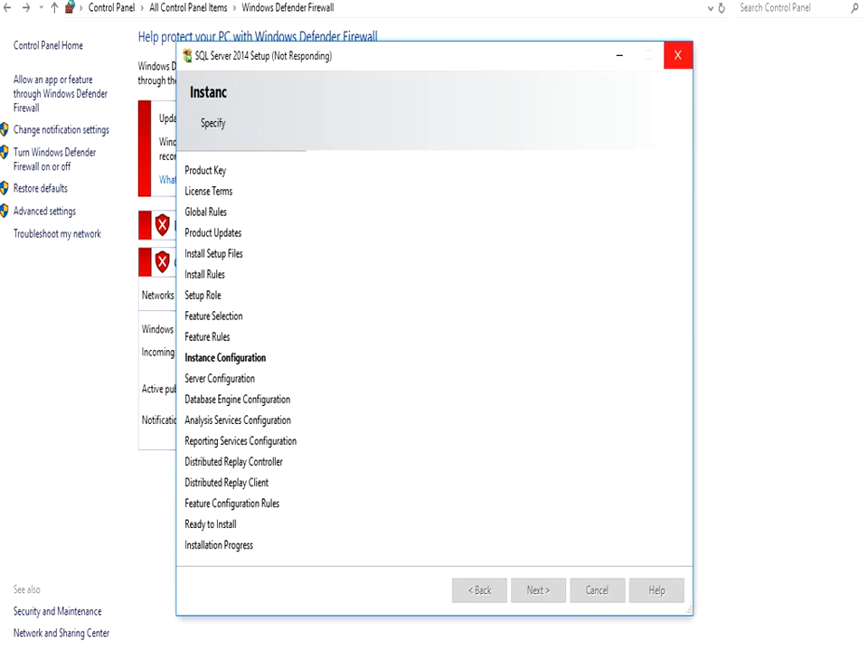
Review service accounts, set SQL Server Agent to start automatically, and view collations
left_click(537, 590)
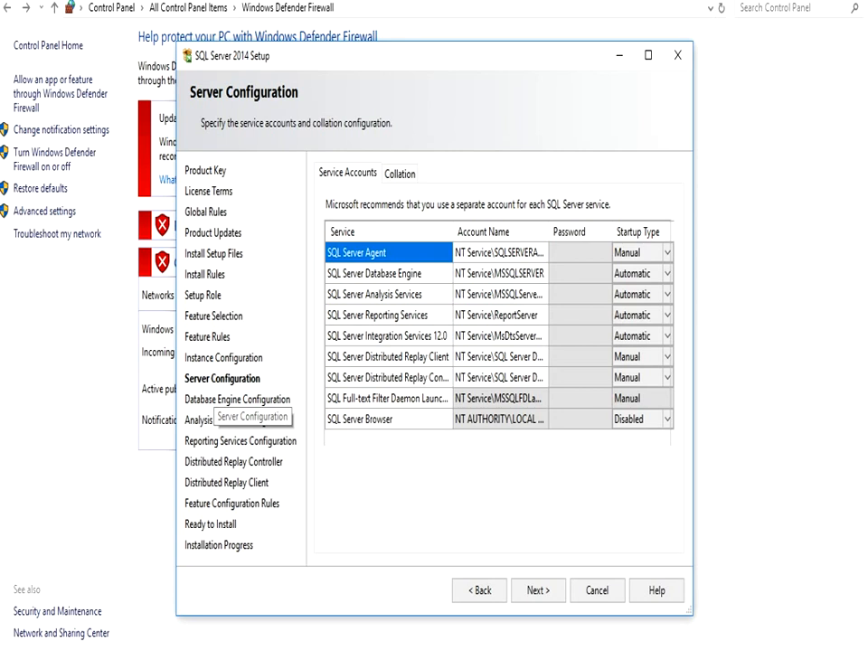
mouse_move(238, 420)
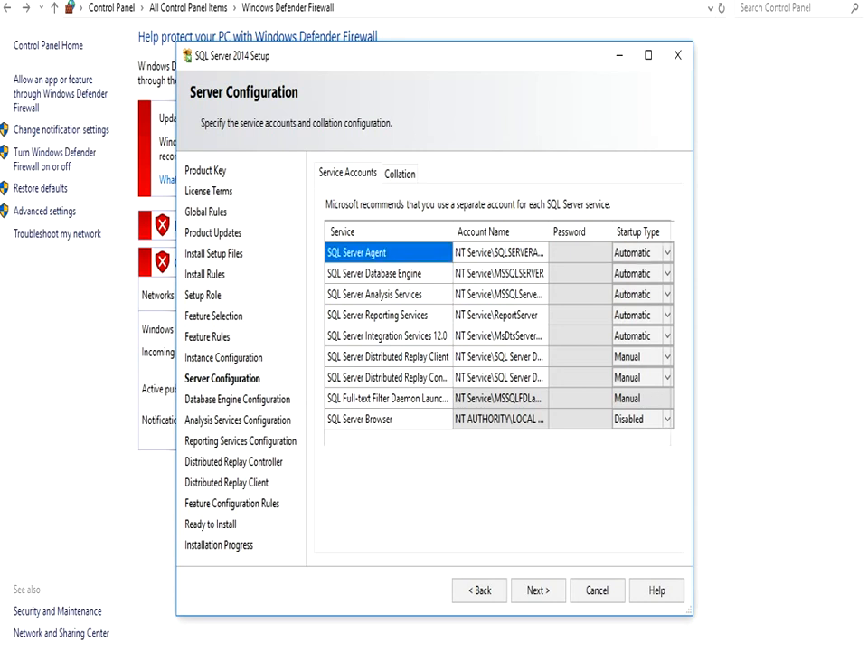
left_click(387, 293)
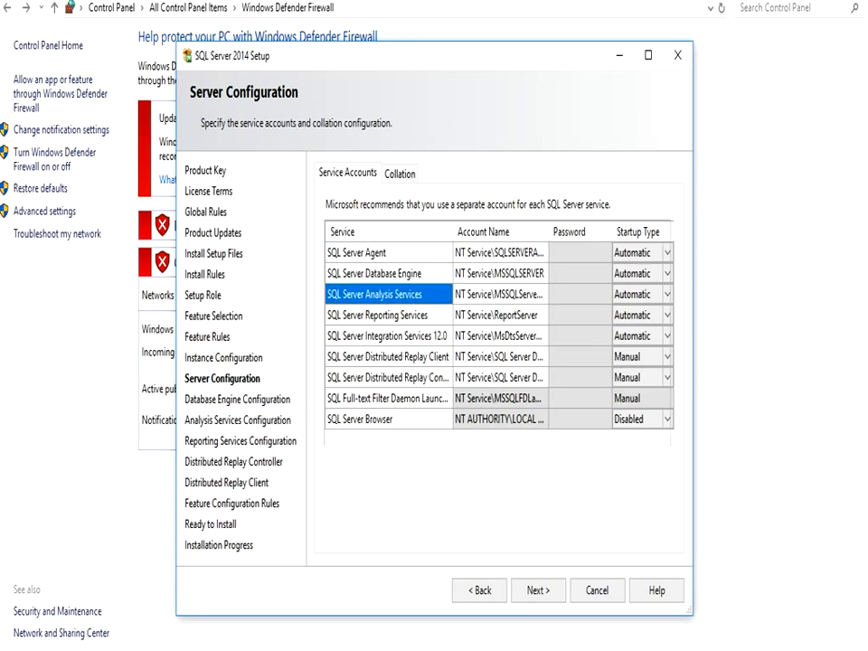
left_click(389, 336)
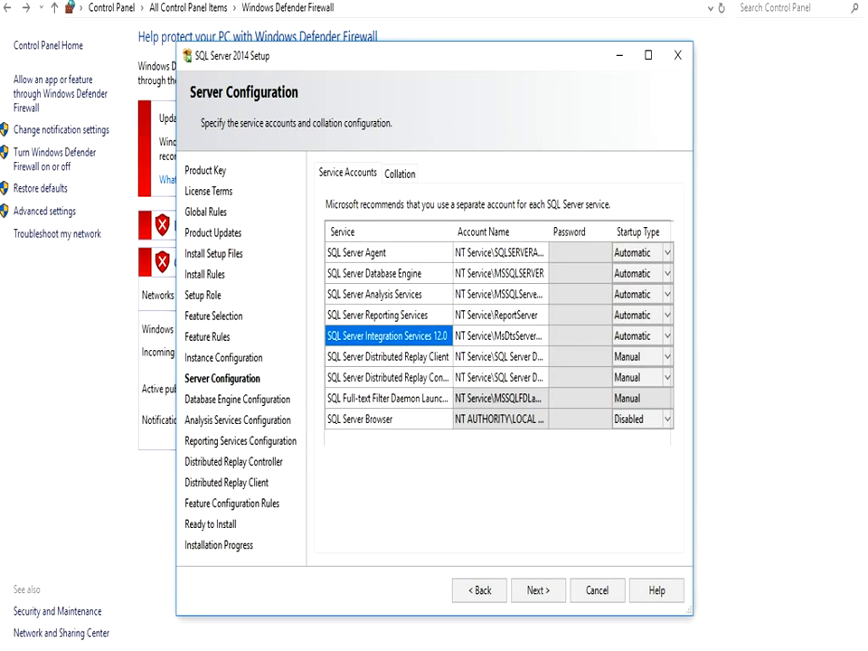
left_click(380, 252)
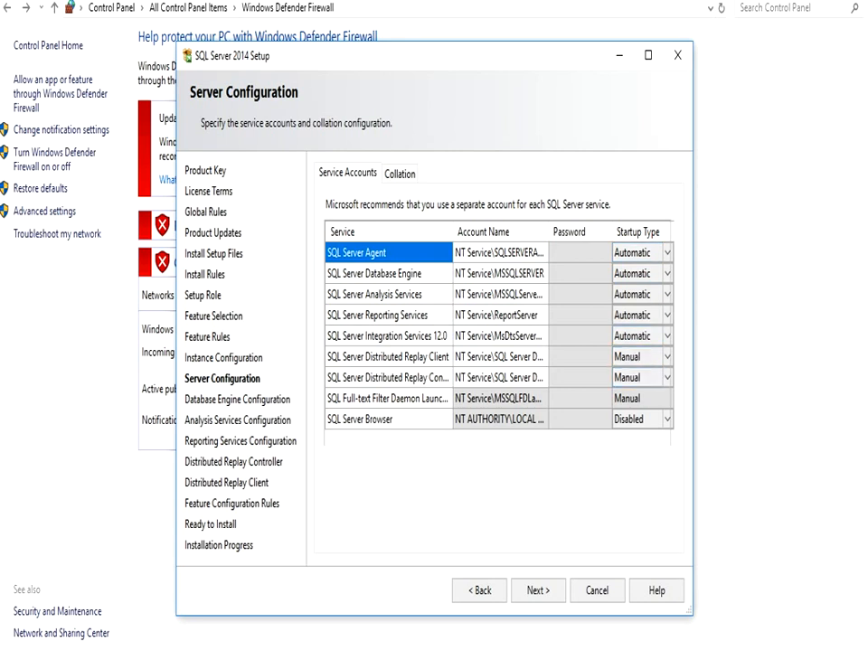
left_click(401, 173)
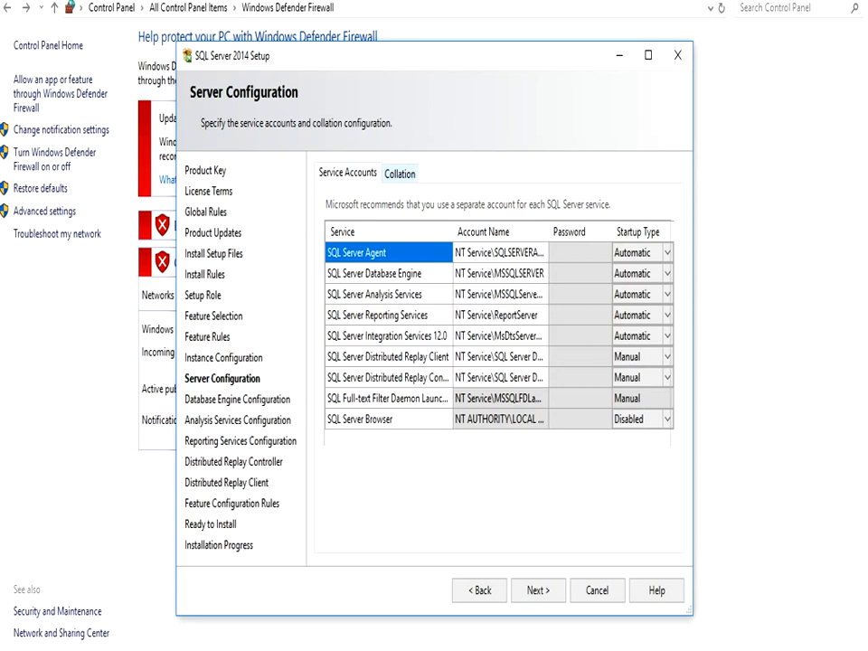
left_click(400, 173)
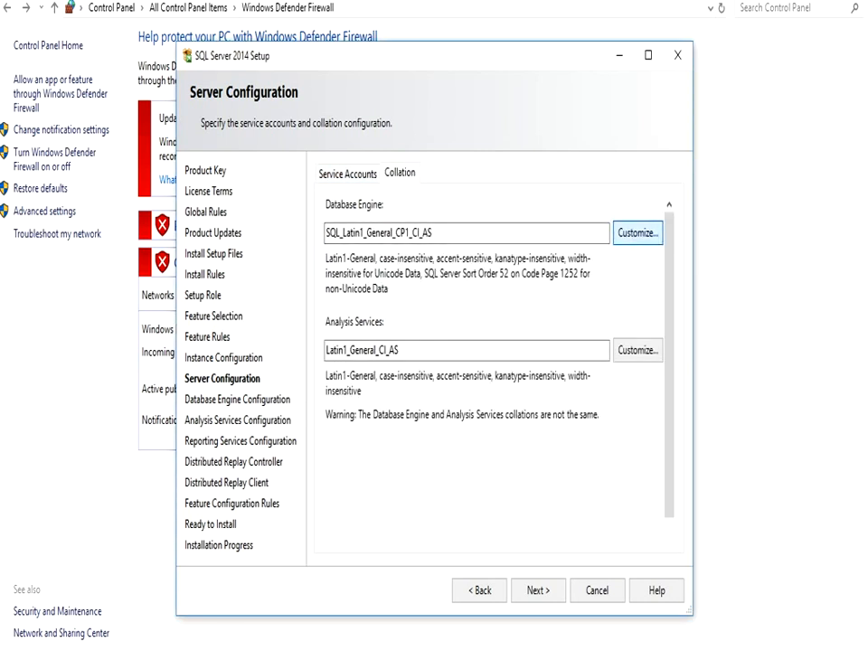
Customize the Database Engine collation to SQL_1xCompat_CP850_CI_AS and continue
left_click(638, 232)
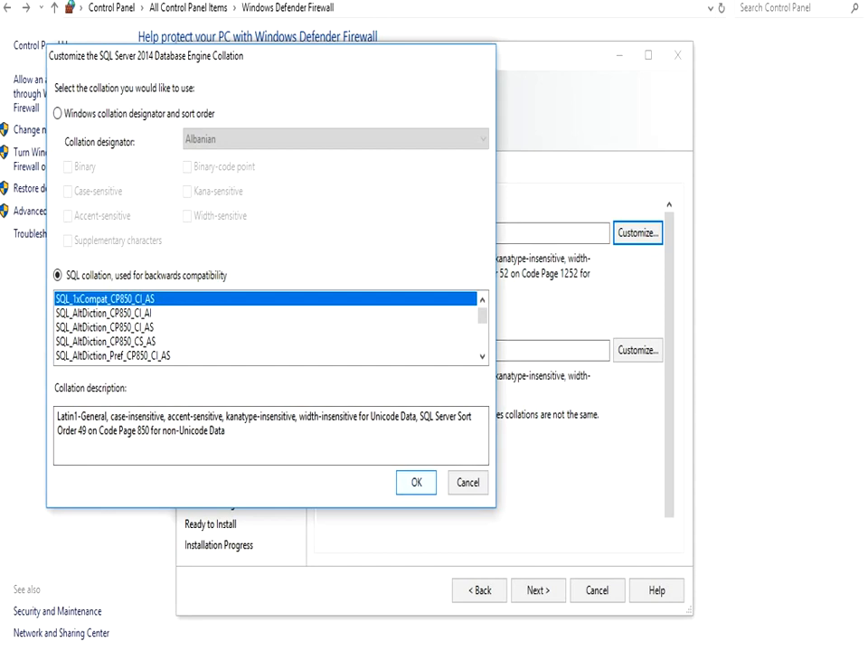
left_click(416, 483)
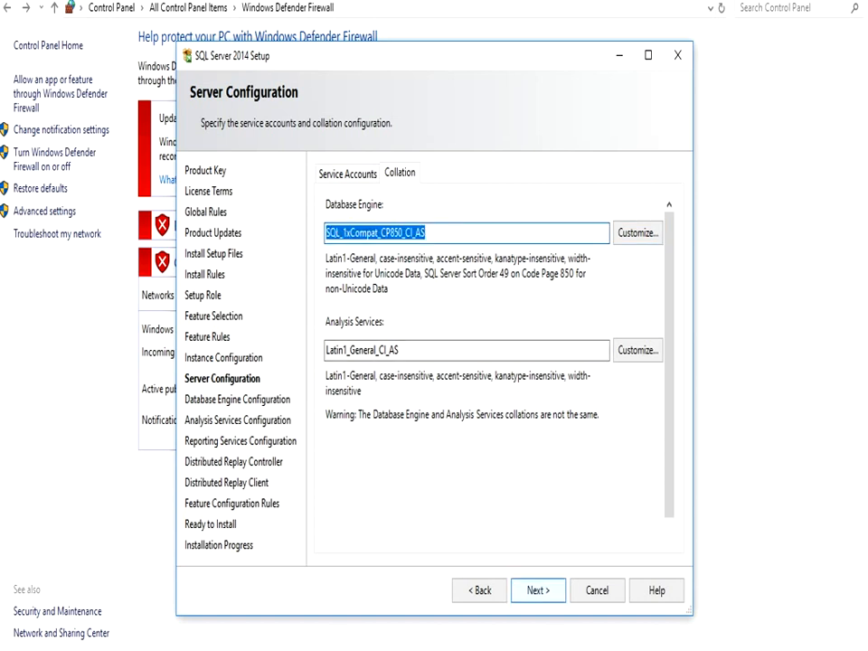
left_click(538, 590)
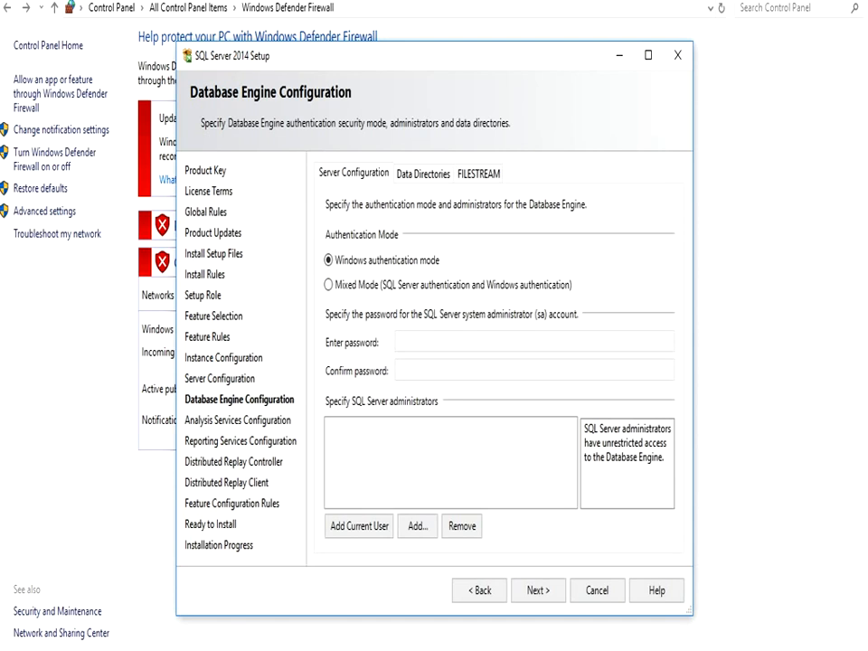
Enable Mixed Mode with a confirmed sa password and add the current user as administrator
left_click(330, 285)
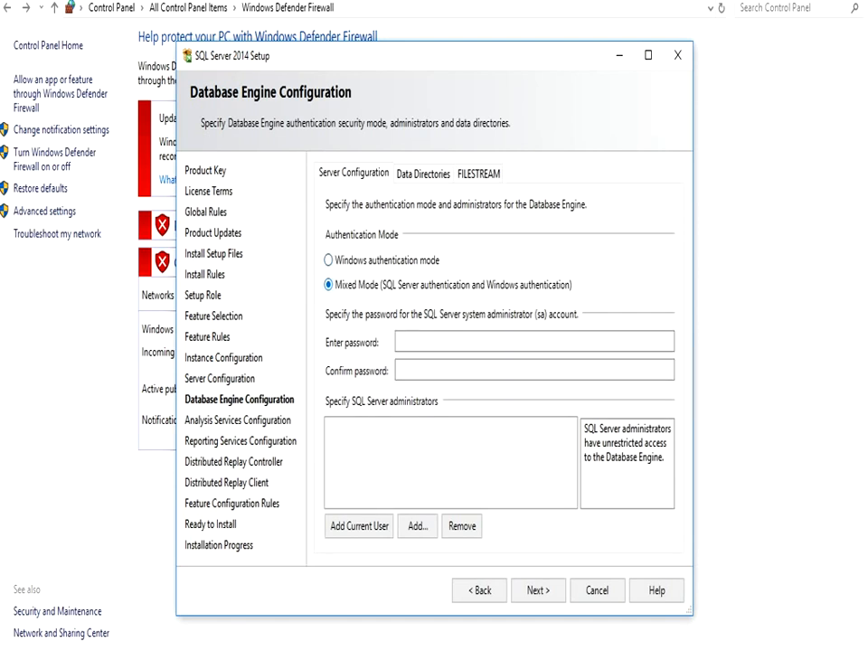
left_click(534, 341)
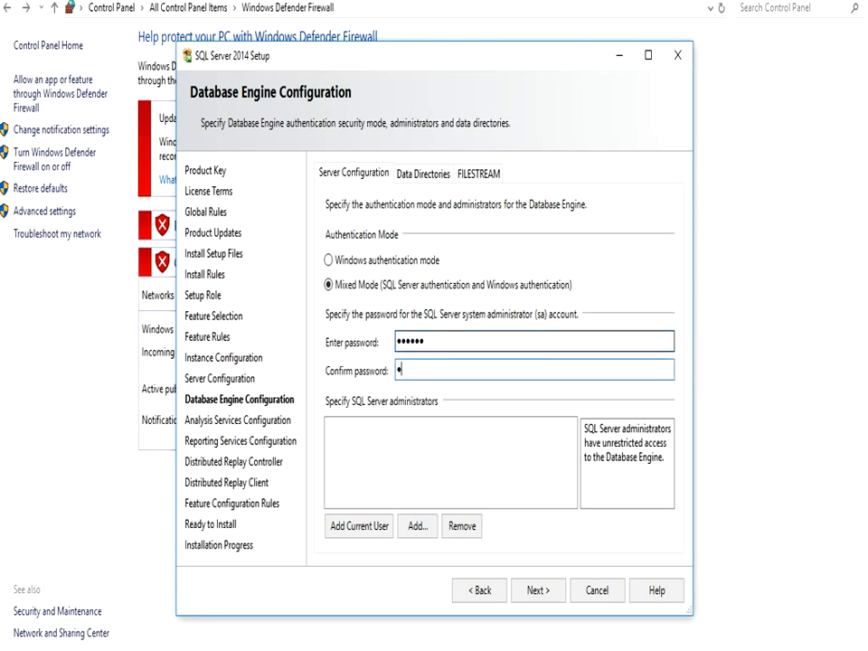
type("•••••")
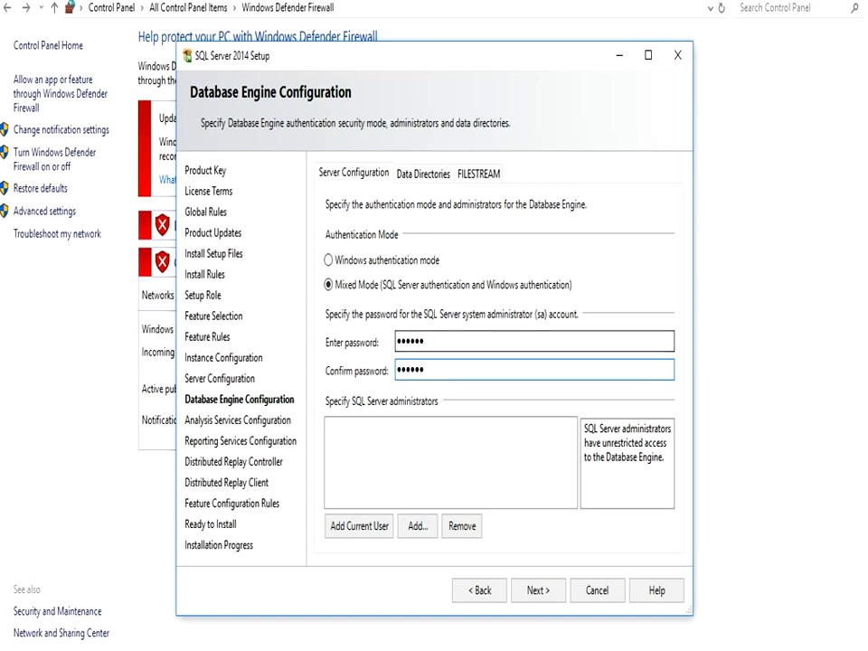
left_click(359, 526)
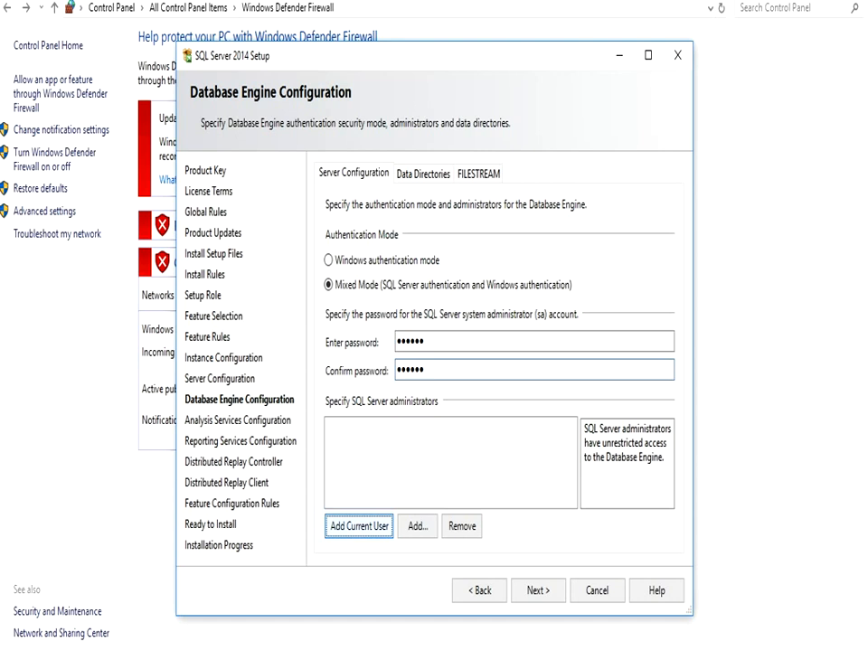
left_click(537, 590)
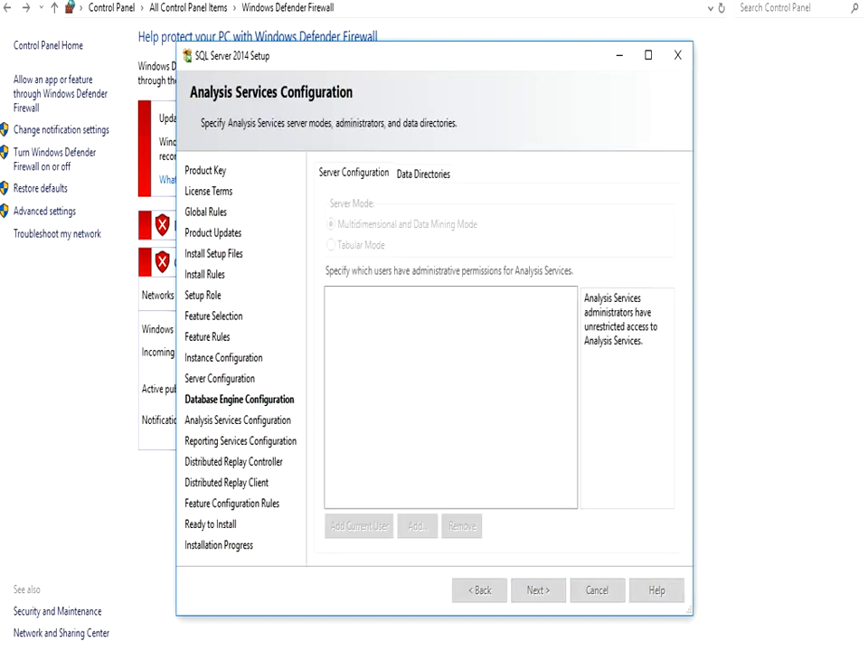
Clear the validation error by adding the current user as Analysis Services administrator, then continue
left_click(538, 590)
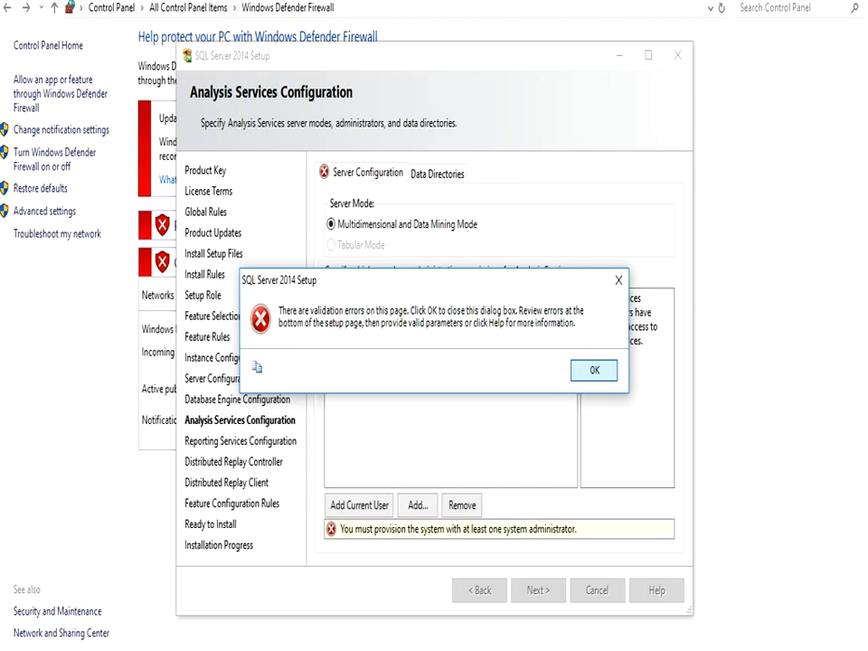
left_click(594, 370)
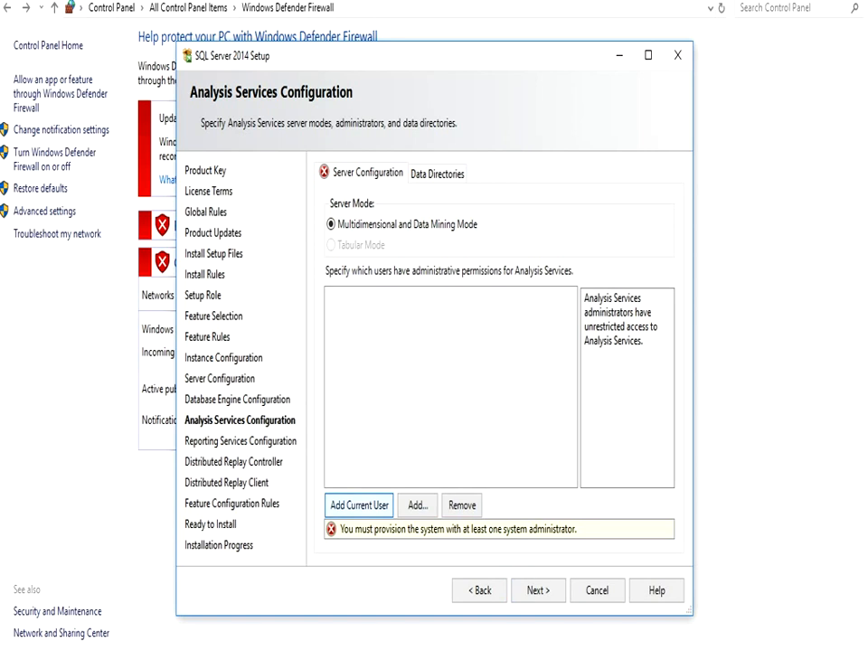
left_click(358, 505)
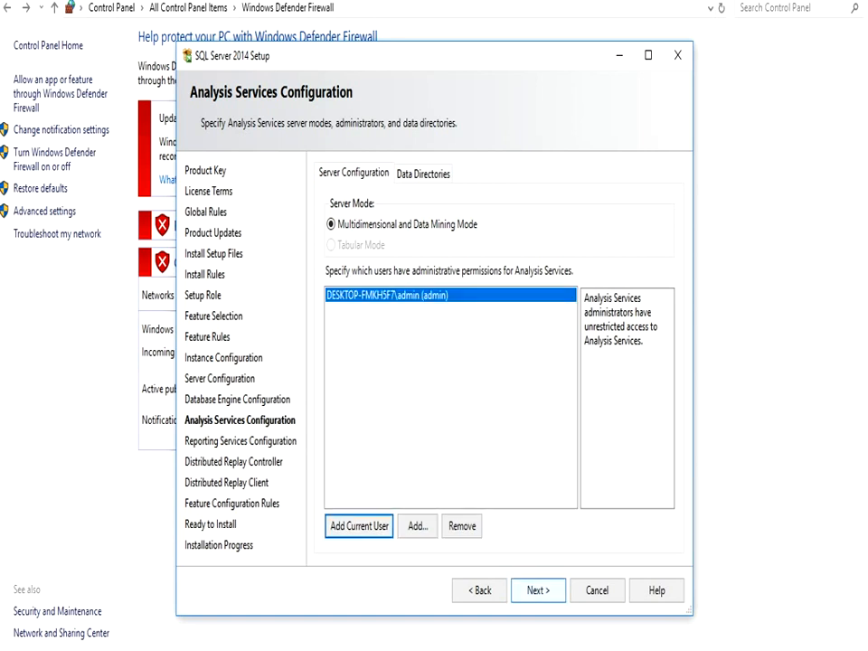
left_click(538, 590)
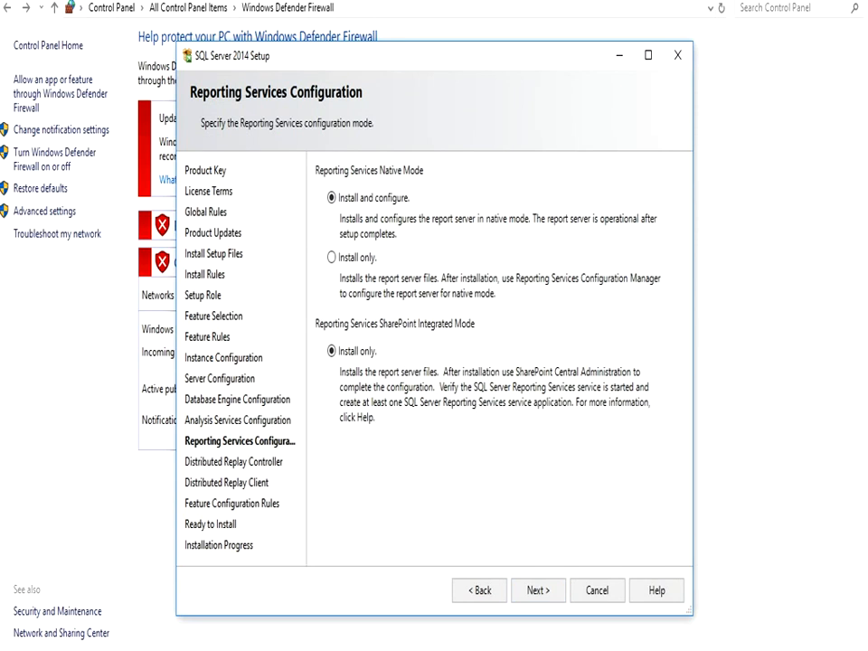
Keep Reporting Services defaults, add the current user as Distributed Replay Controller user, and pass Replay Client
left_click(537, 591)
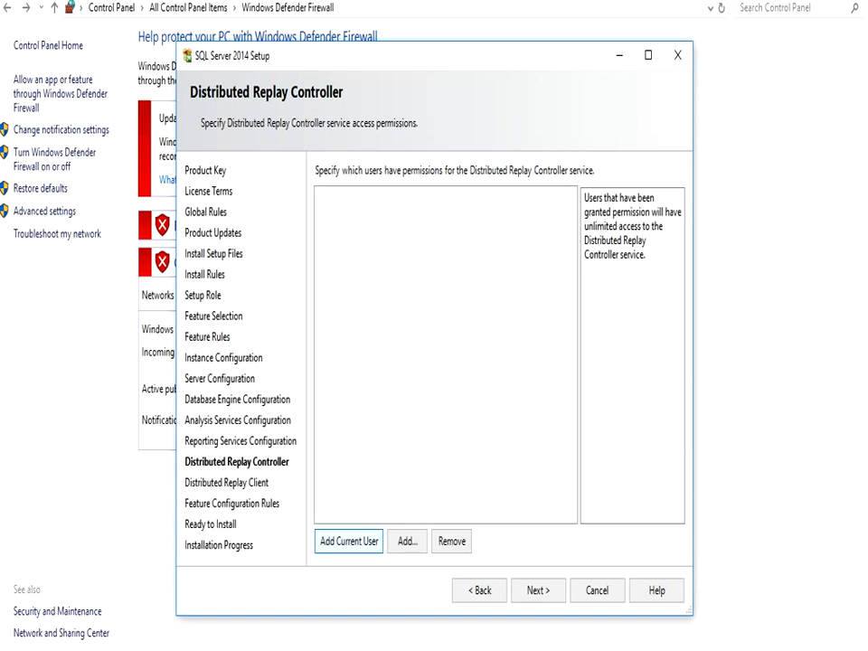
left_click(349, 540)
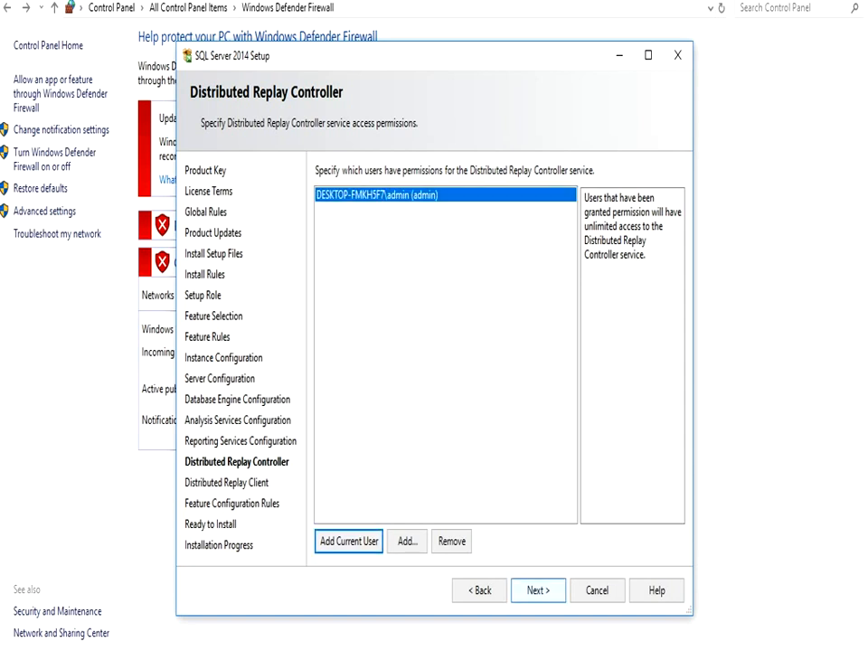
left_click(537, 590)
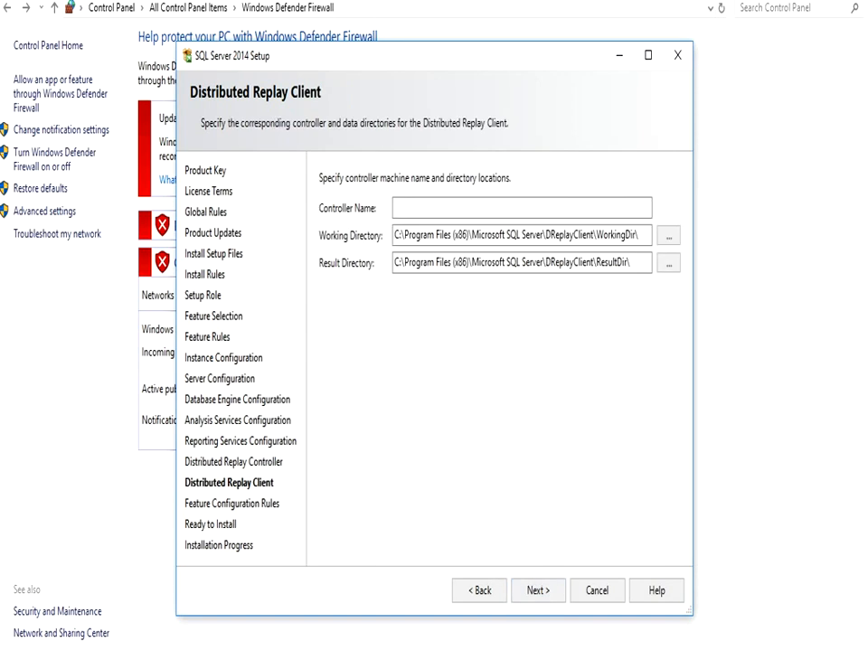
left_click(522, 208)
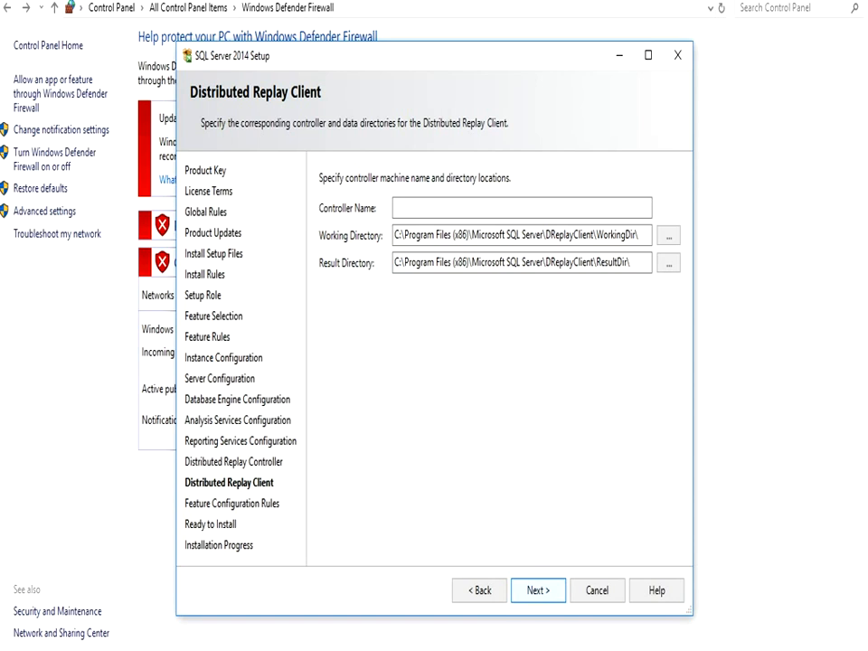
left_click(537, 589)
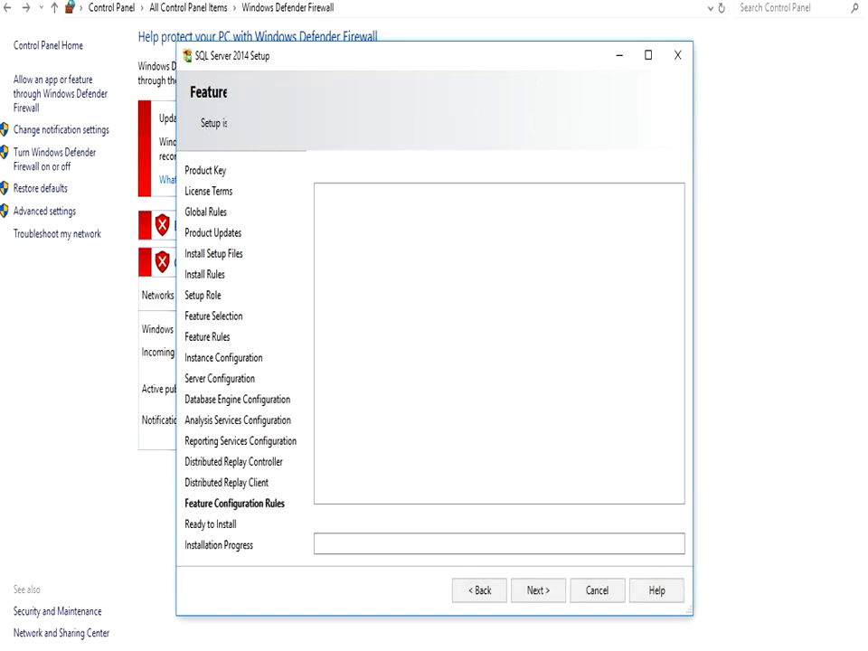
Pass Feature Configuration Rules and run Install through to the Complete page
left_click(537, 589)
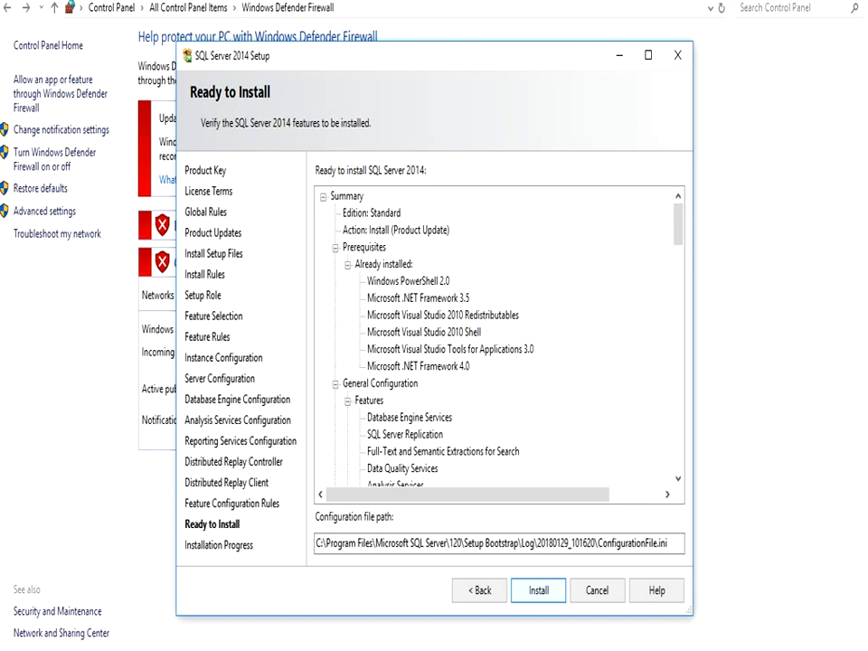
left_click(538, 590)
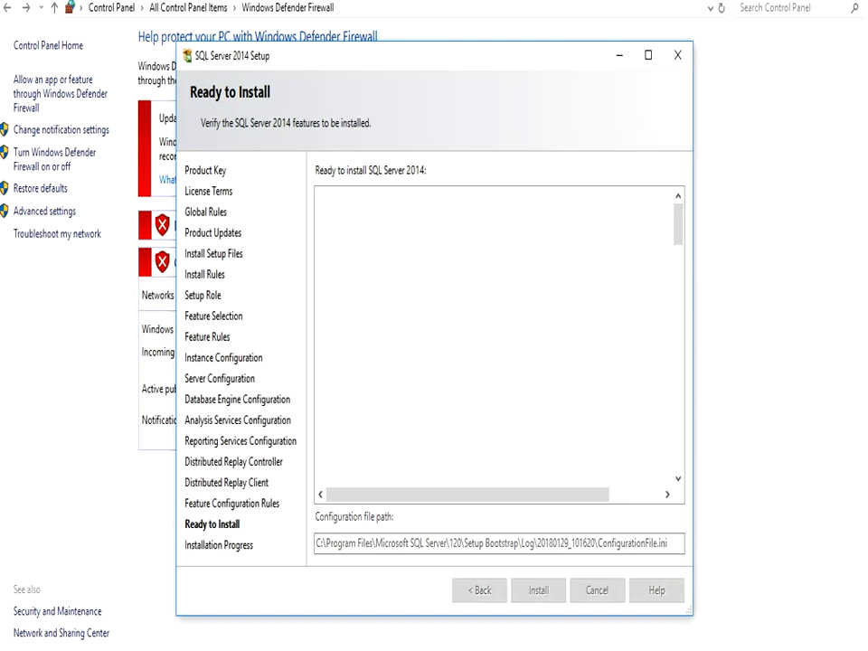
left_click(538, 590)
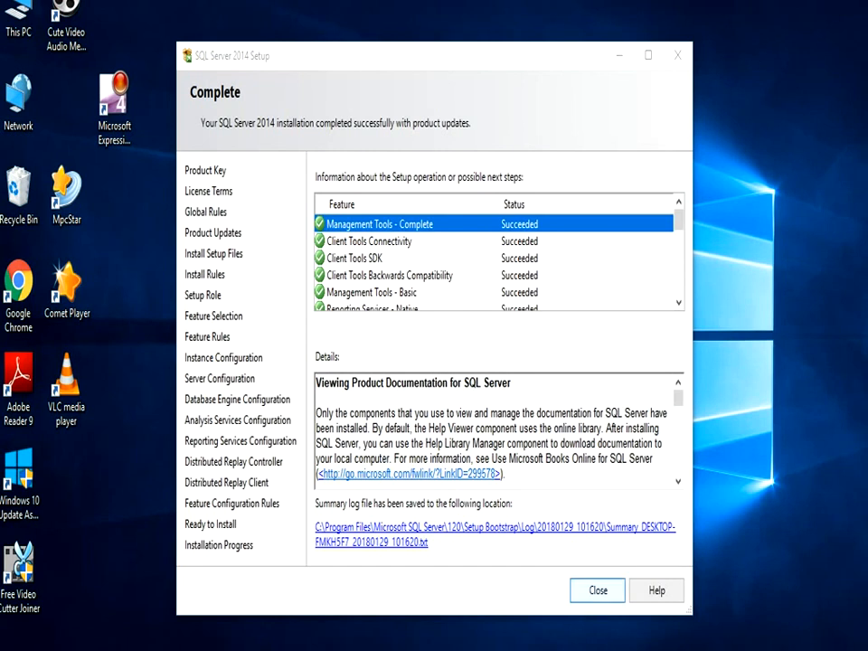
Close Setup and launch SQL Server 2014 Management Studio by searching 'sql s' in Start
left_click(597, 590)
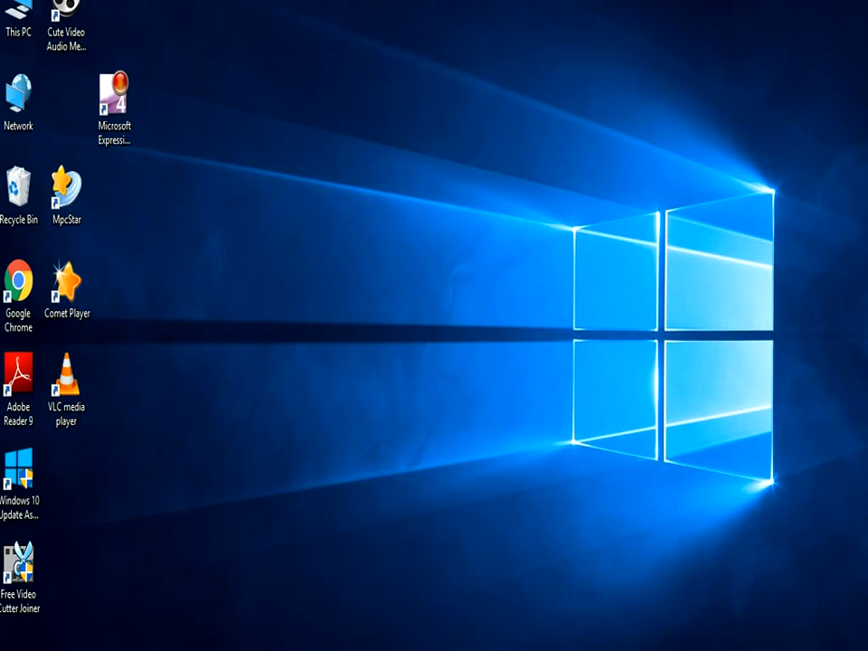
left_click(9, 642)
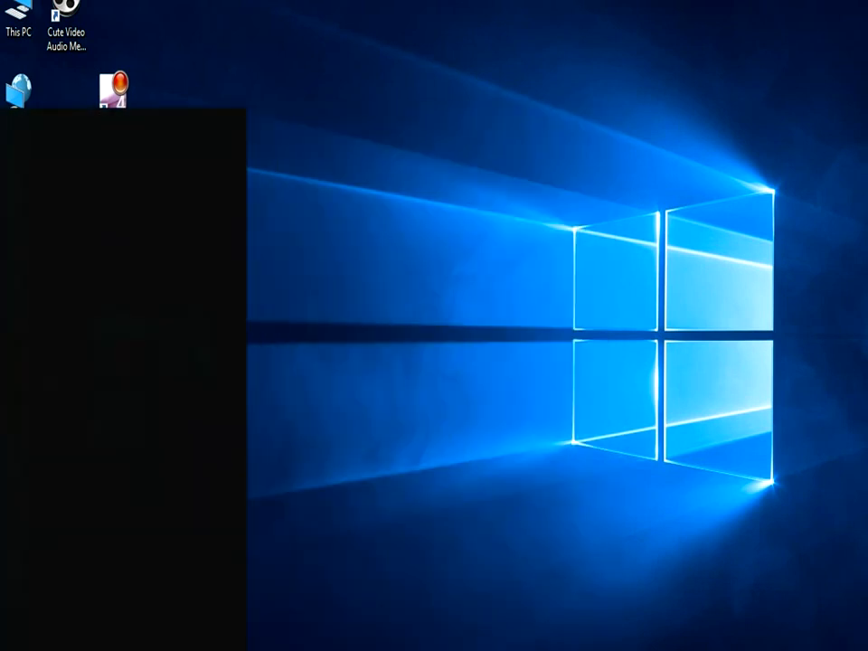
type("sql ser")
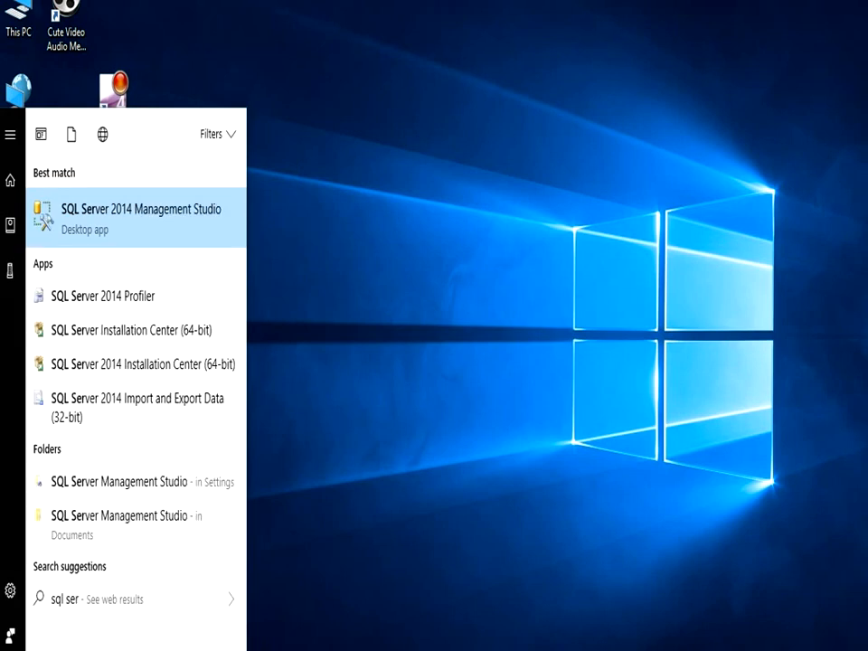
left_click(136, 218)
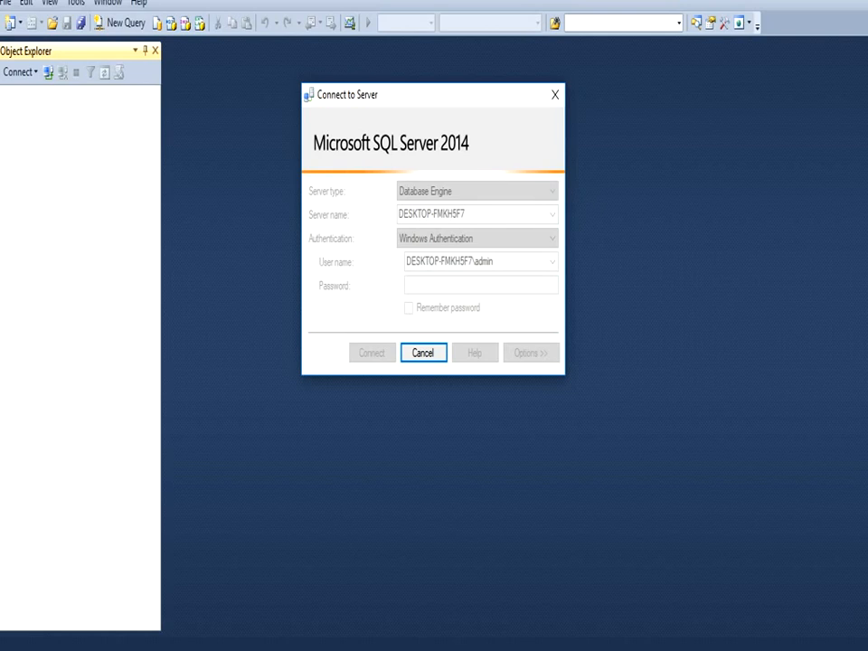
Connect to the local Database Engine using Windows Authentication
left_click(371, 353)
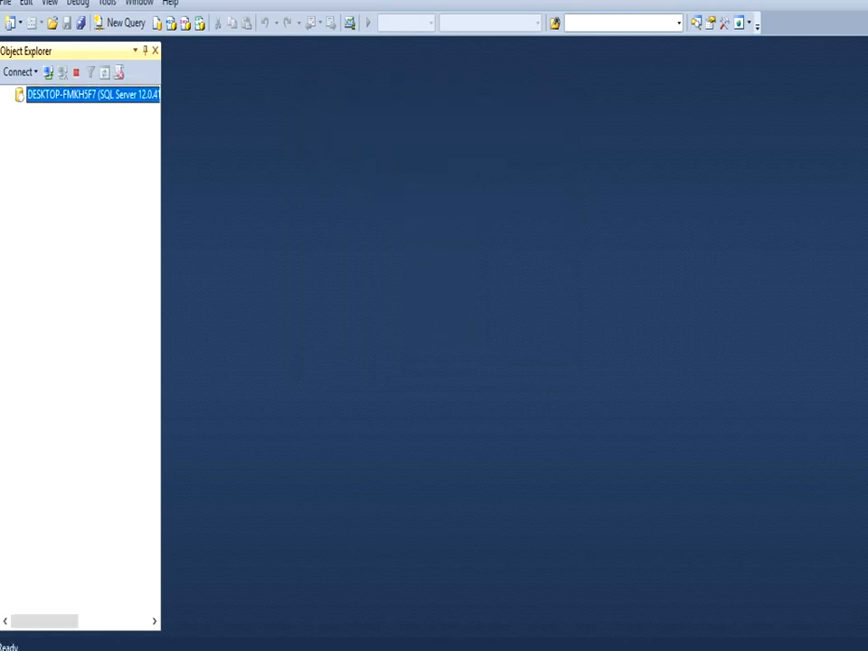